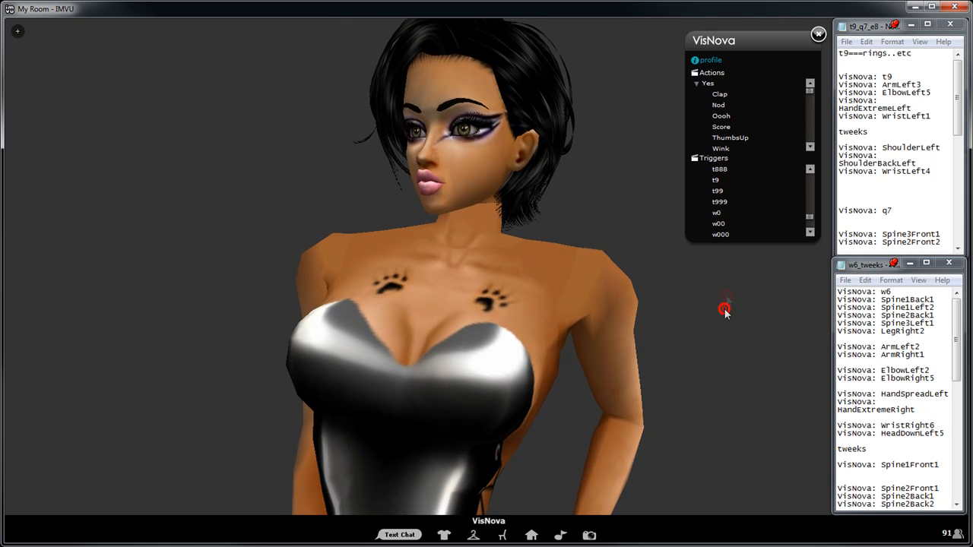
- Trigger the t9 hand-to-face pose and shape the left arm with ArmLeft3, ElbowLeft5, HandExtremeLeft and WristLeft1
{"action": "left_click", "coordinate": [717, 213]}
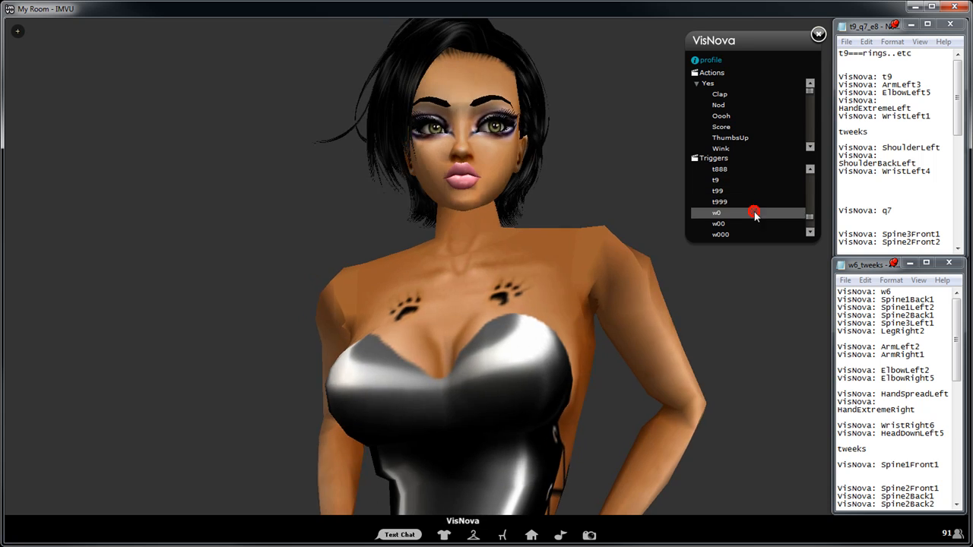
{"action": "left_click", "coordinate": [715, 179]}
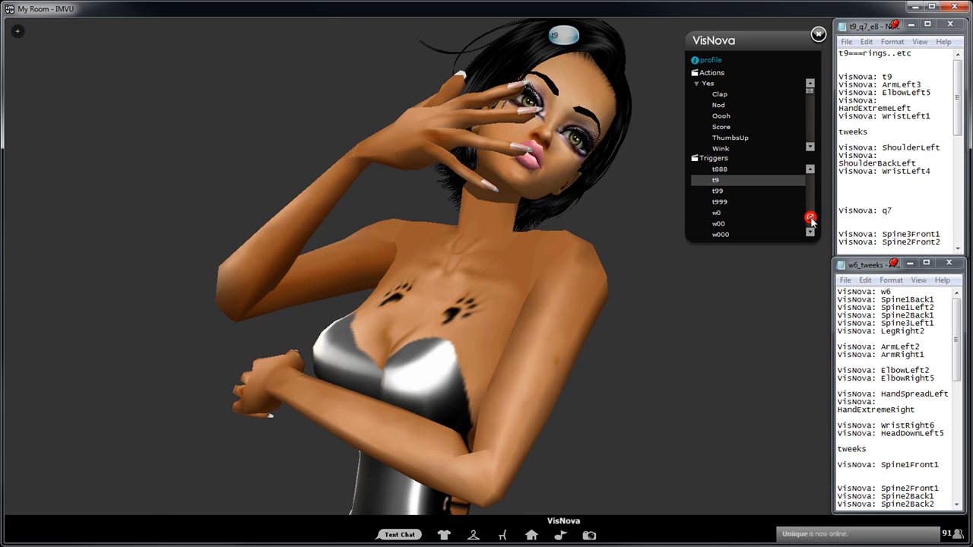
{"action": "left_click", "coordinate": [708, 168]}
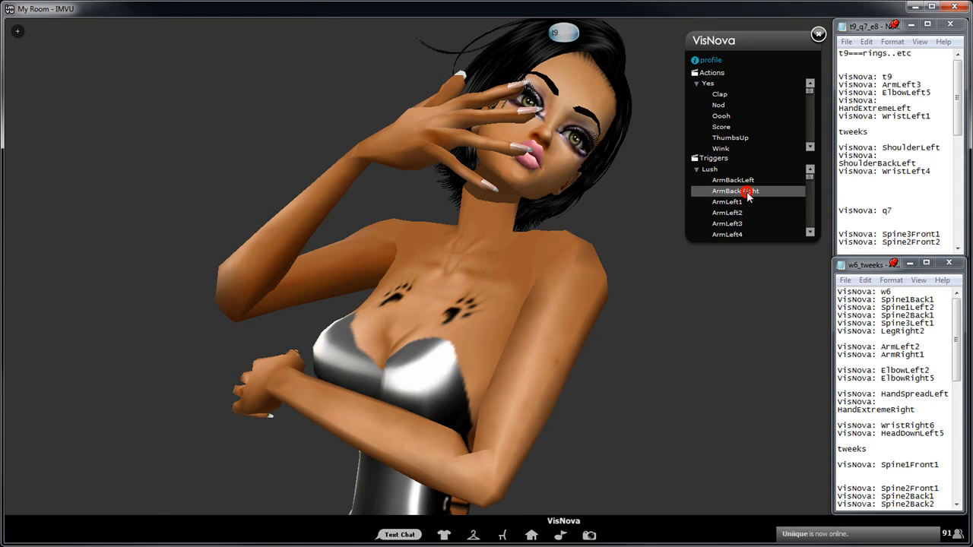
{"action": "left_click", "coordinate": [741, 192]}
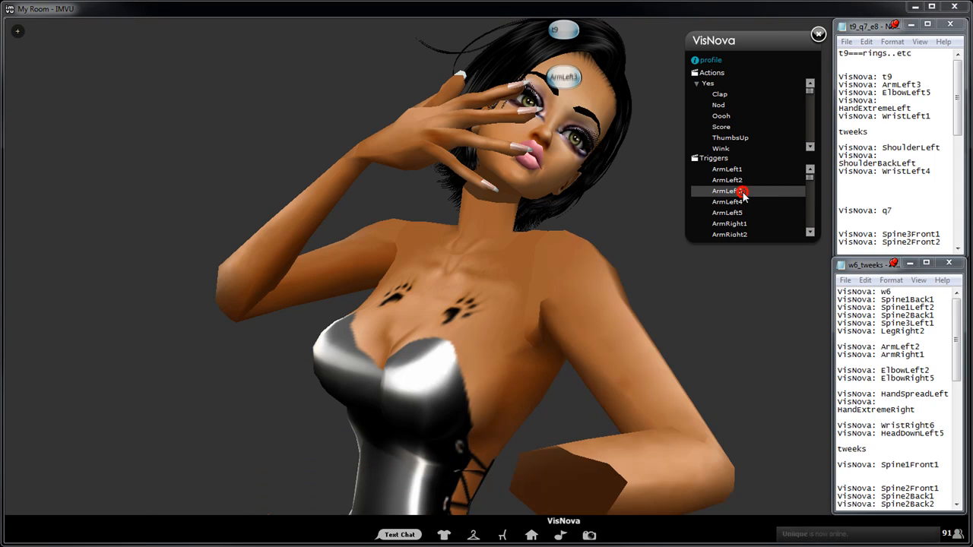
{"action": "left_click", "coordinate": [727, 191]}
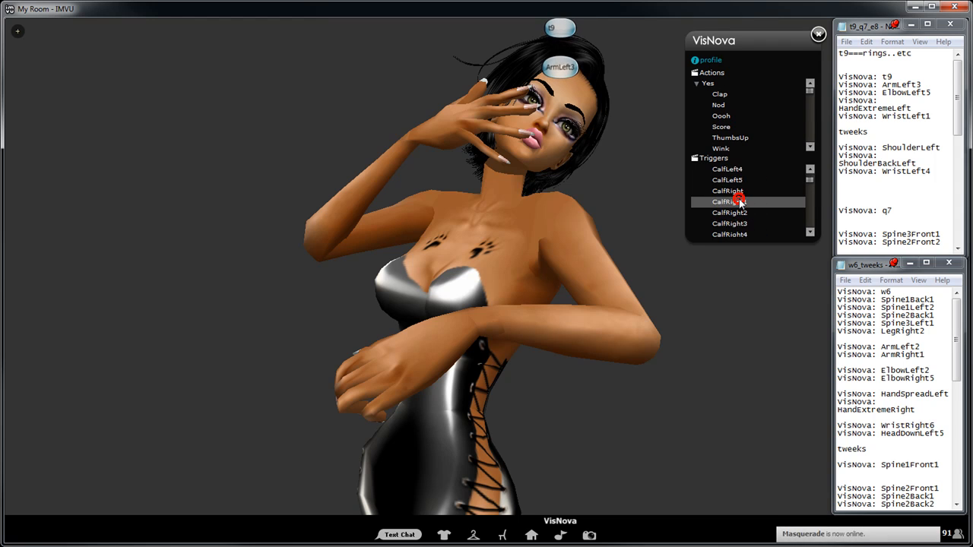
{"action": "left_click", "coordinate": [727, 200]}
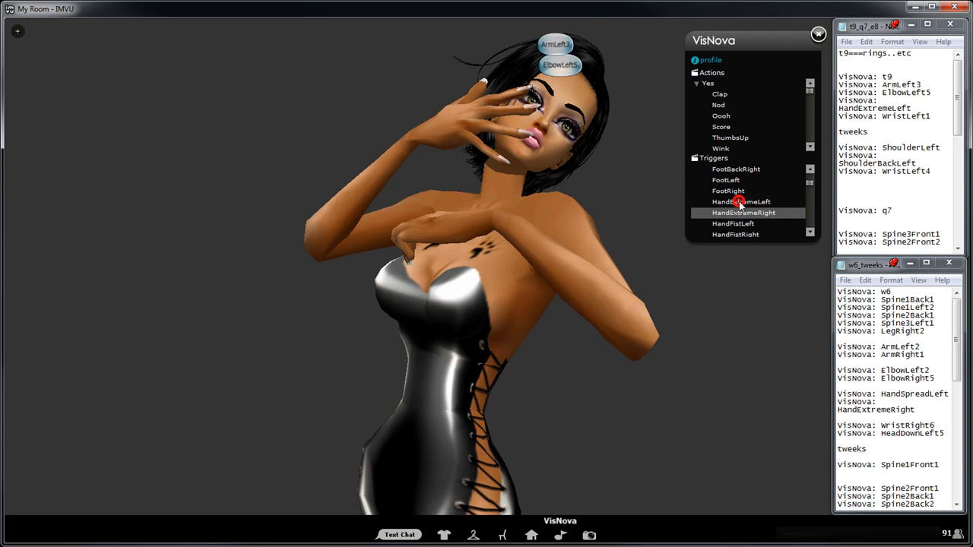
{"action": "left_click", "coordinate": [740, 201]}
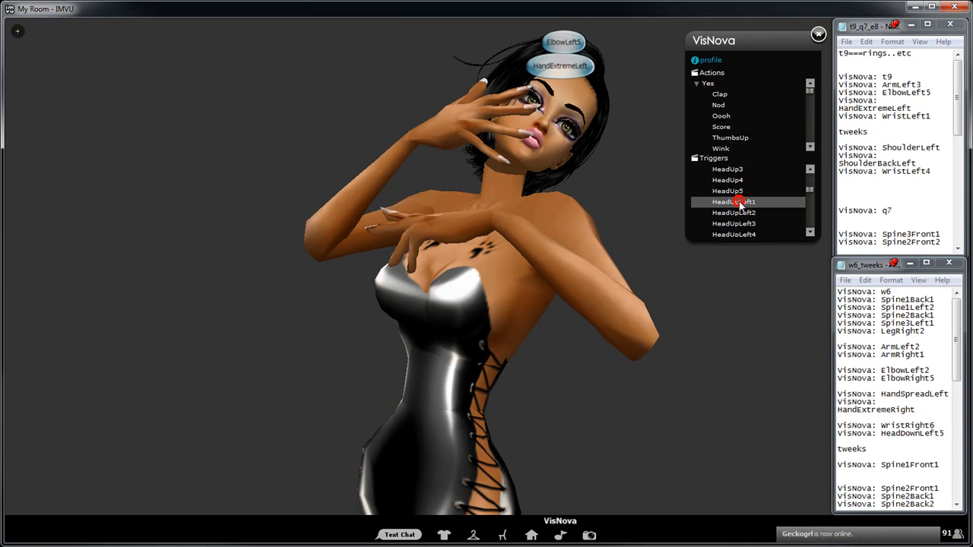
{"action": "scroll", "scroll_direction": "down", "scroll_amount": 3}
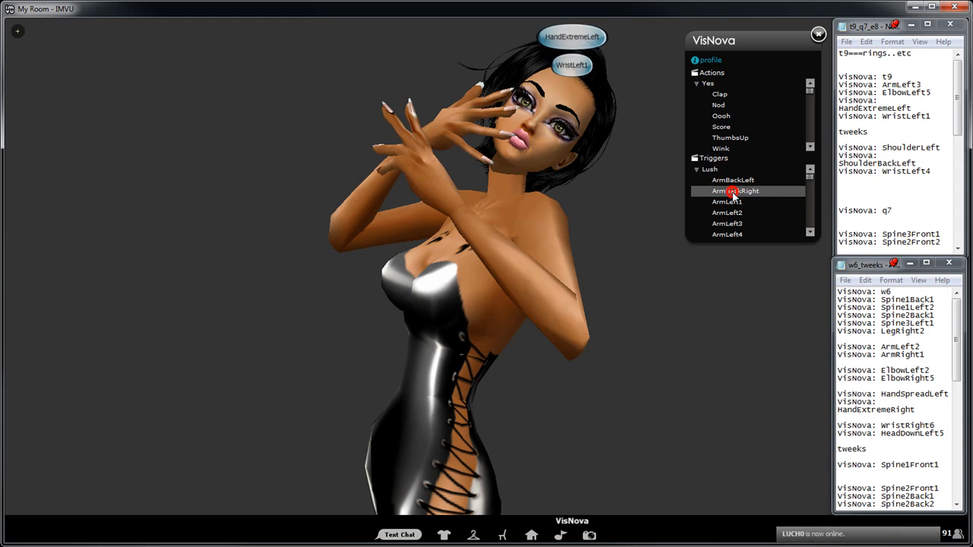
- Reapply ArmLeft3 and layer ShoulderLeft, ShoulderForwardLeft and ShoulderBackLeft onto the pose
{"action": "left_click", "coordinate": [726, 224]}
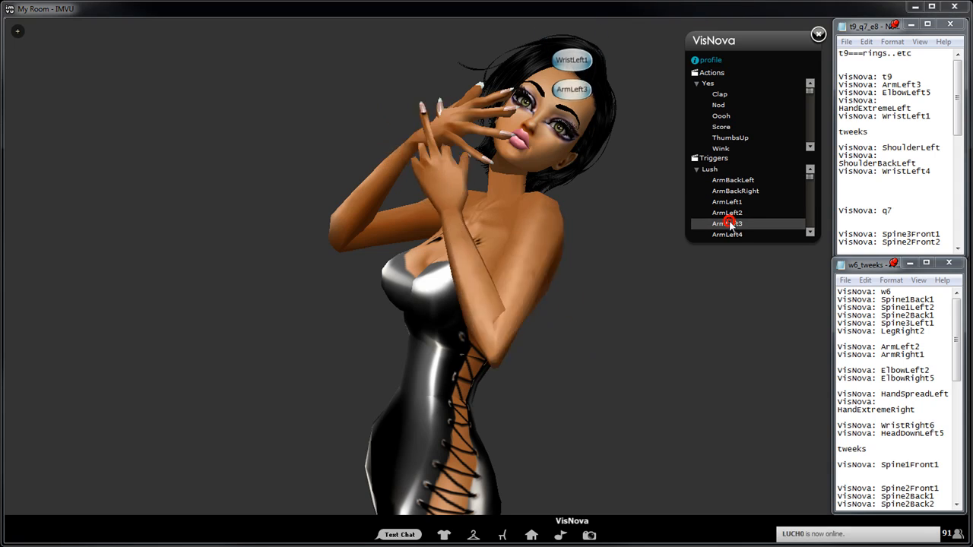
{"action": "left_click", "coordinate": [726, 213]}
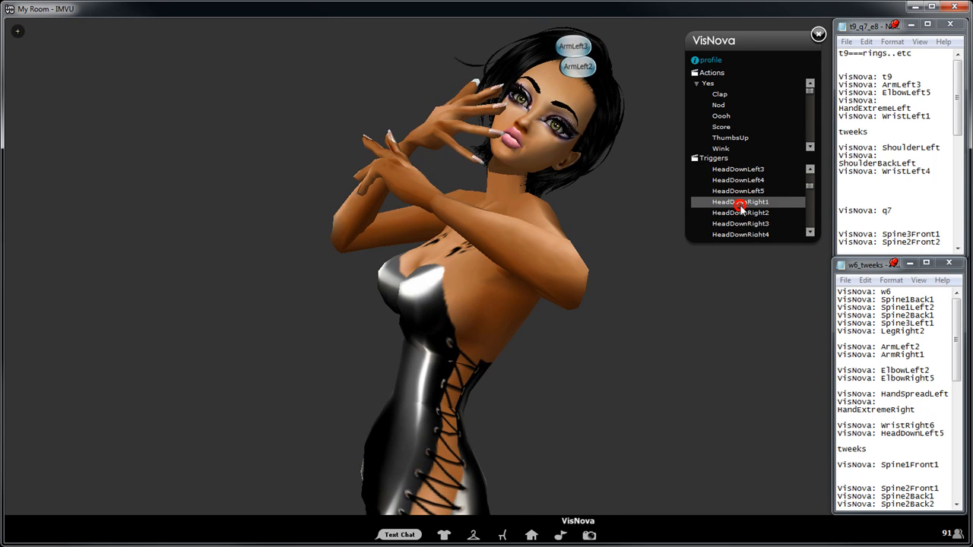
{"action": "scroll", "scroll_direction": "down", "scroll_amount": 3}
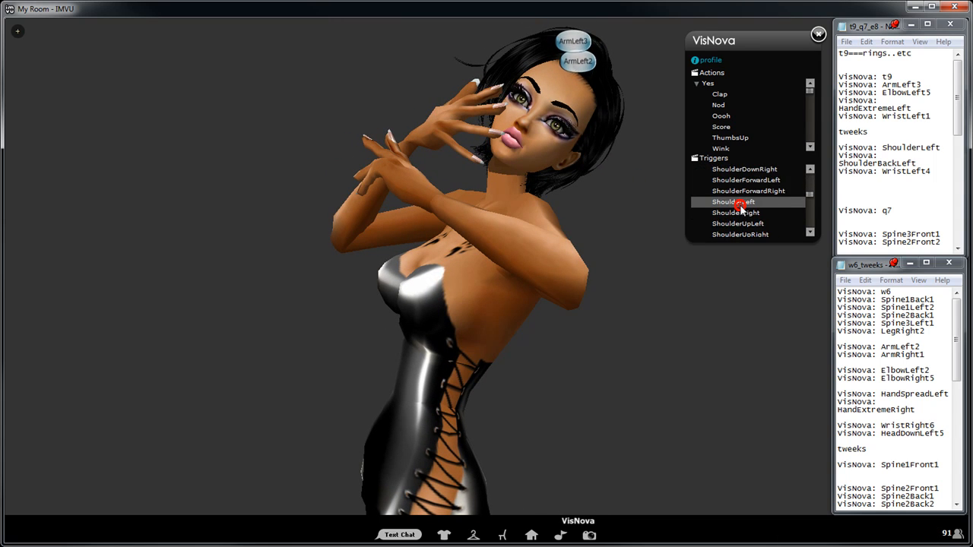
{"action": "left_click", "coordinate": [733, 201]}
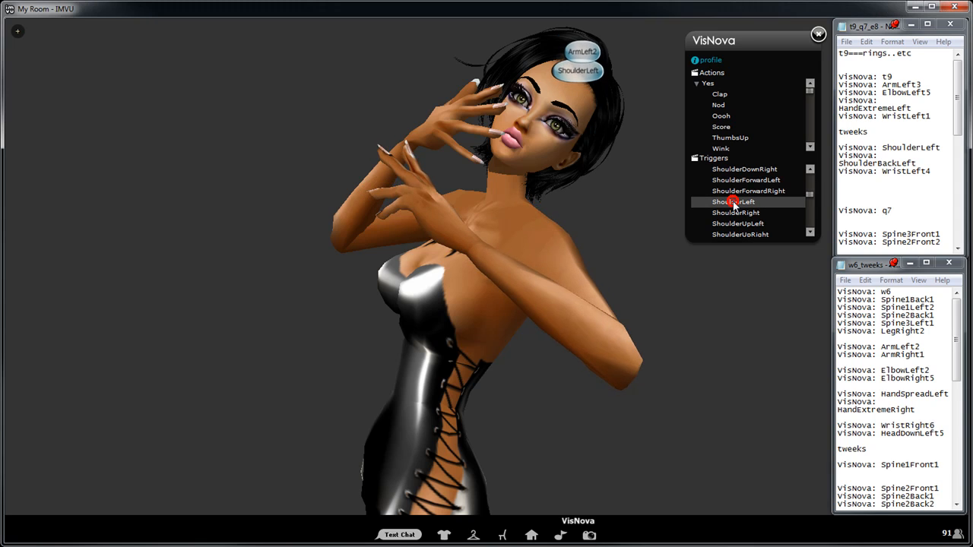
{"action": "left_click", "coordinate": [746, 179]}
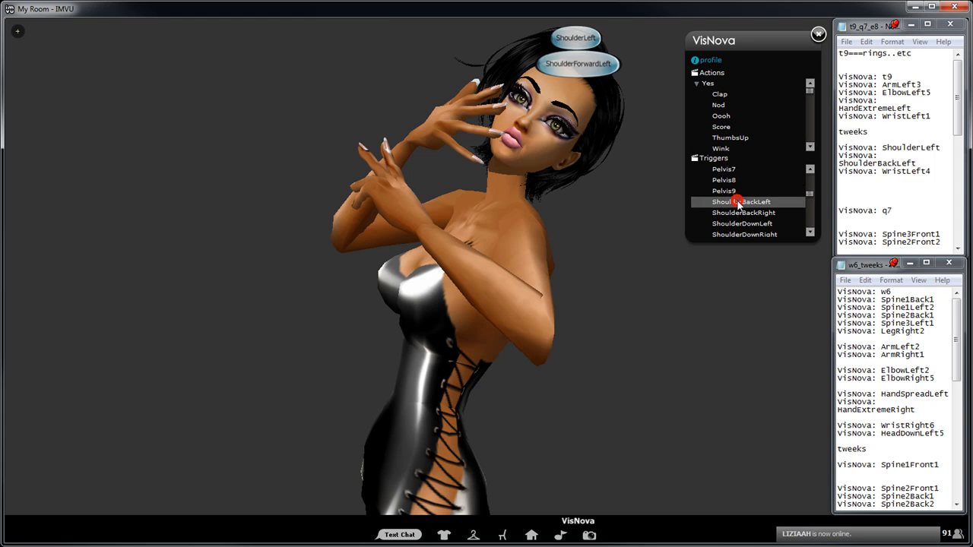
{"action": "left_click", "coordinate": [740, 201]}
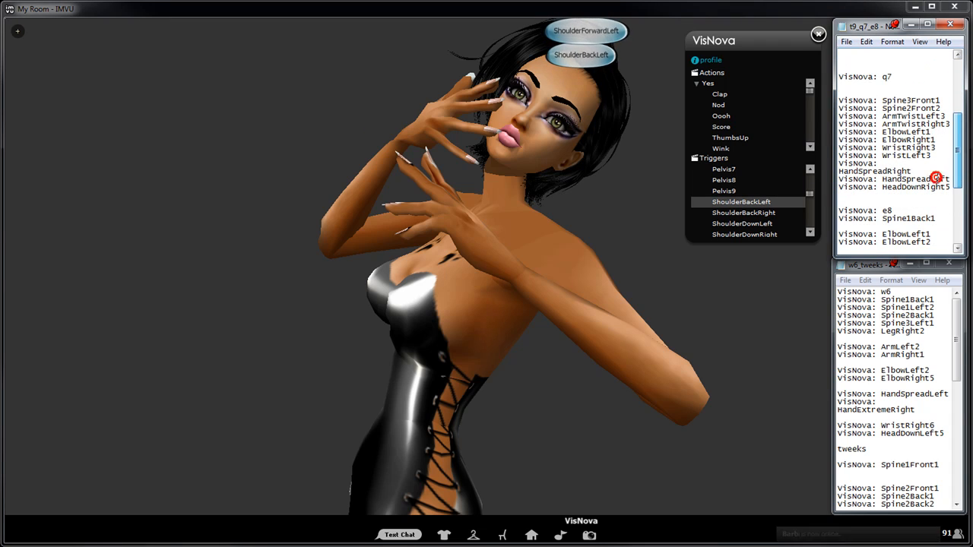
- Switch to the q8 reclining pose, bend the torso with Spine3, Spine2Front1, Spine2Front2 and twist both arms with ArmTwistLeft3/ArmTwistRight3
{"action": "scroll", "scroll_direction": "down", "scroll_amount": 3}
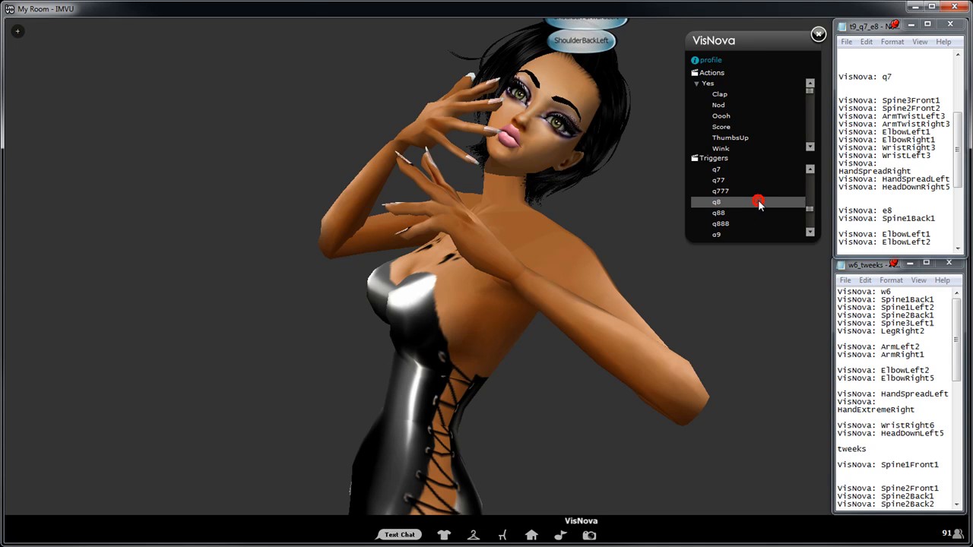
{"action": "left_click", "coordinate": [715, 201]}
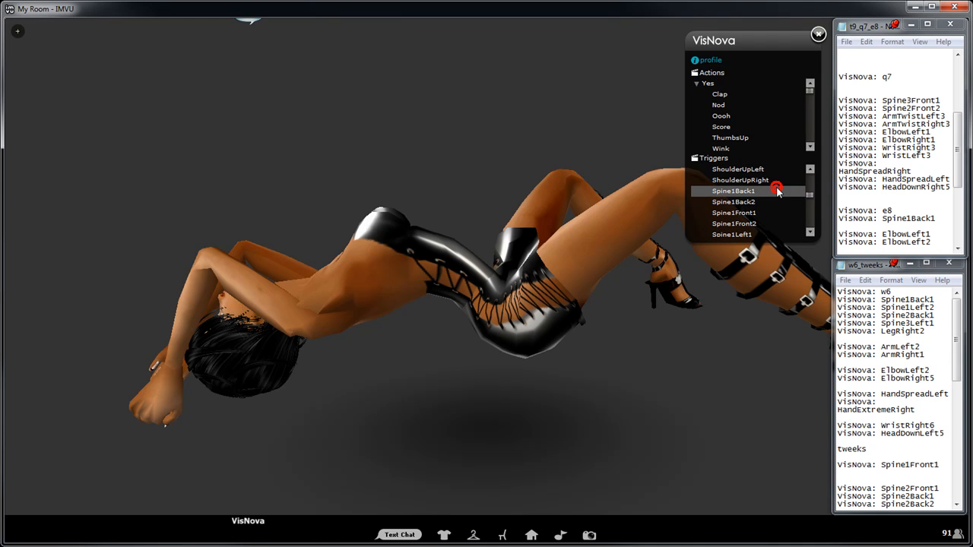
{"action": "scroll", "scroll_direction": "down", "scroll_amount": 3}
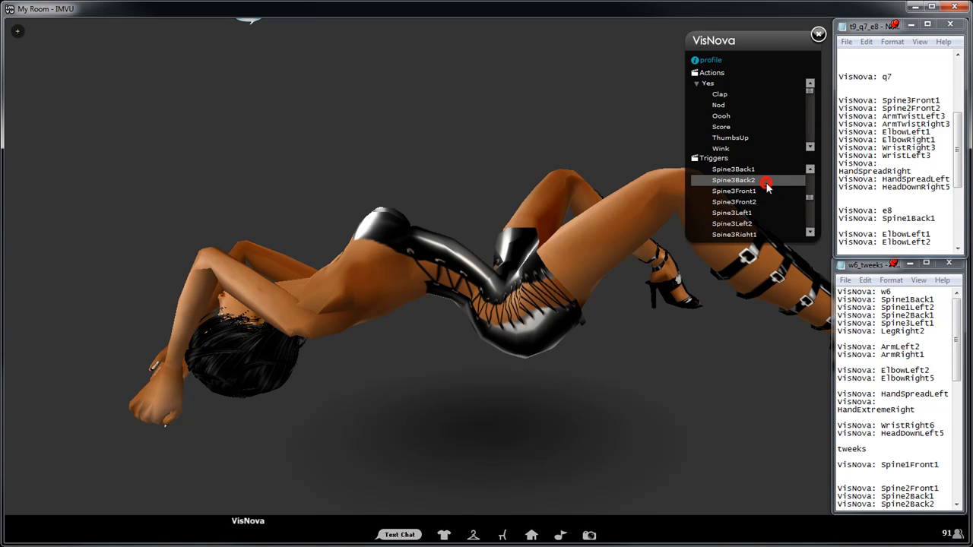
{"action": "left_click", "coordinate": [732, 191]}
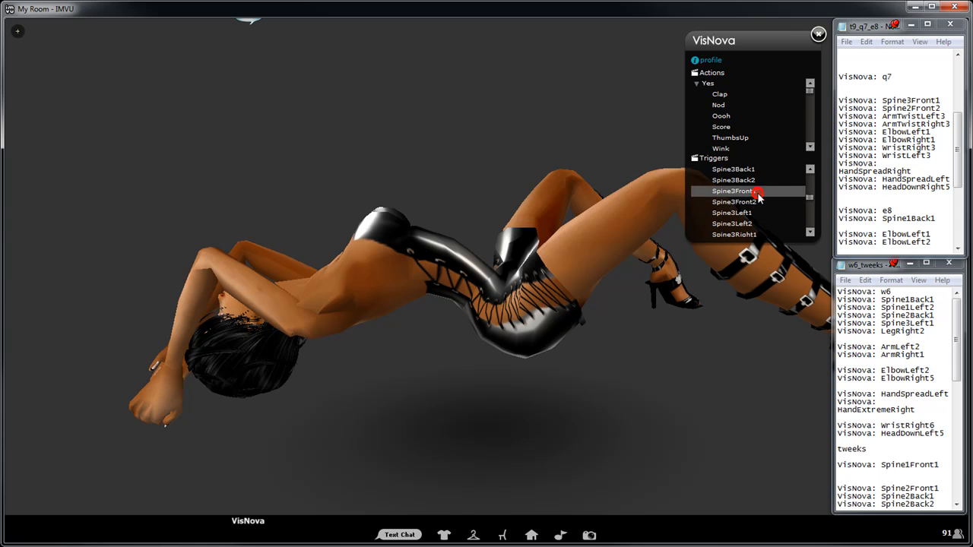
{"action": "left_click", "coordinate": [733, 191]}
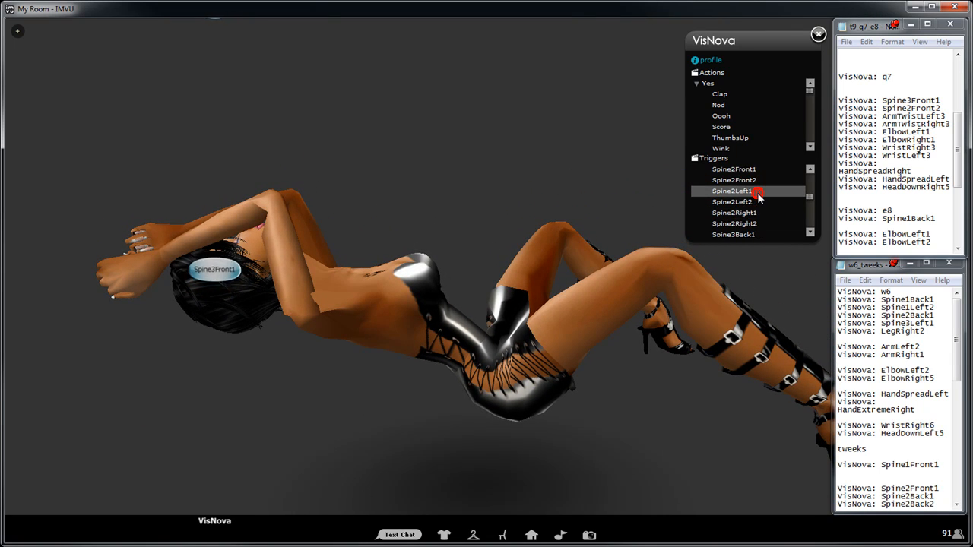
{"action": "left_click", "coordinate": [731, 192]}
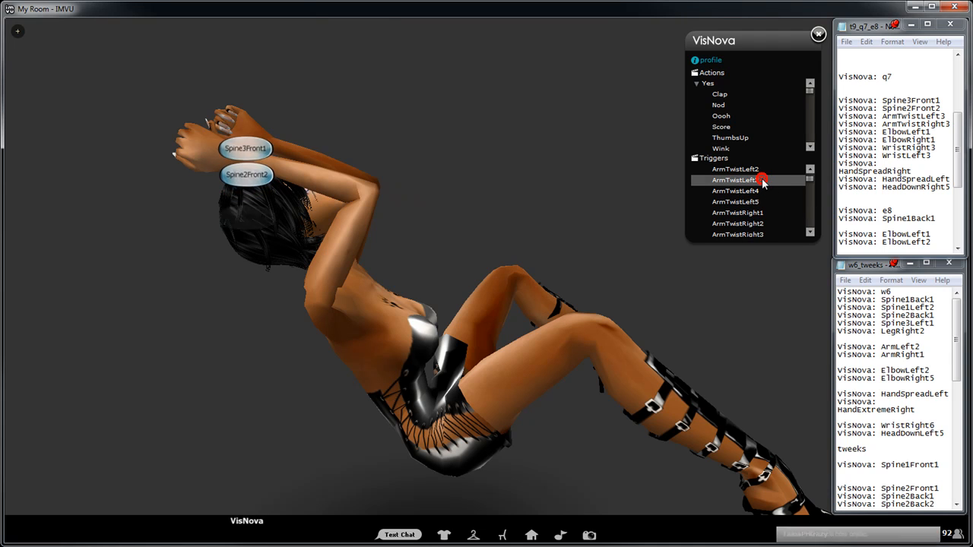
{"action": "left_click", "coordinate": [736, 179]}
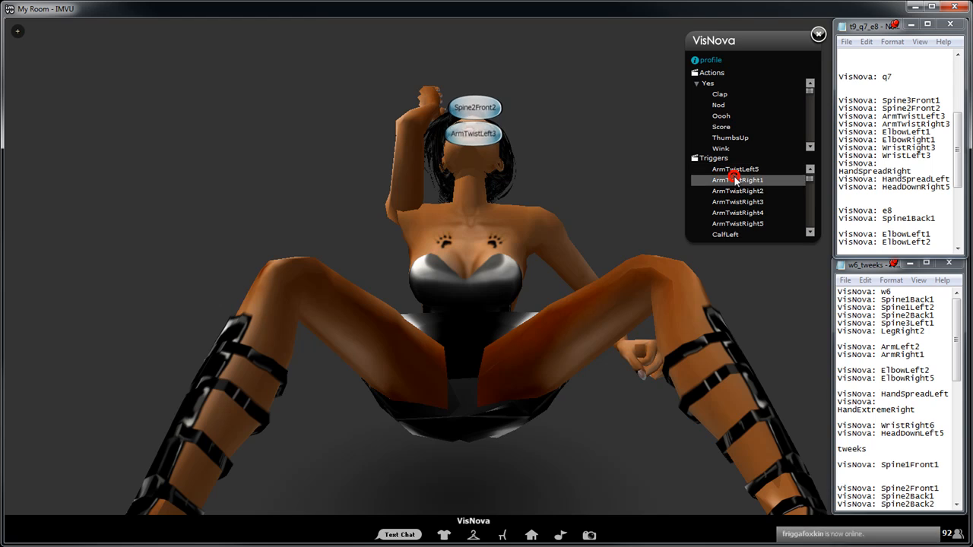
{"action": "left_click", "coordinate": [736, 201]}
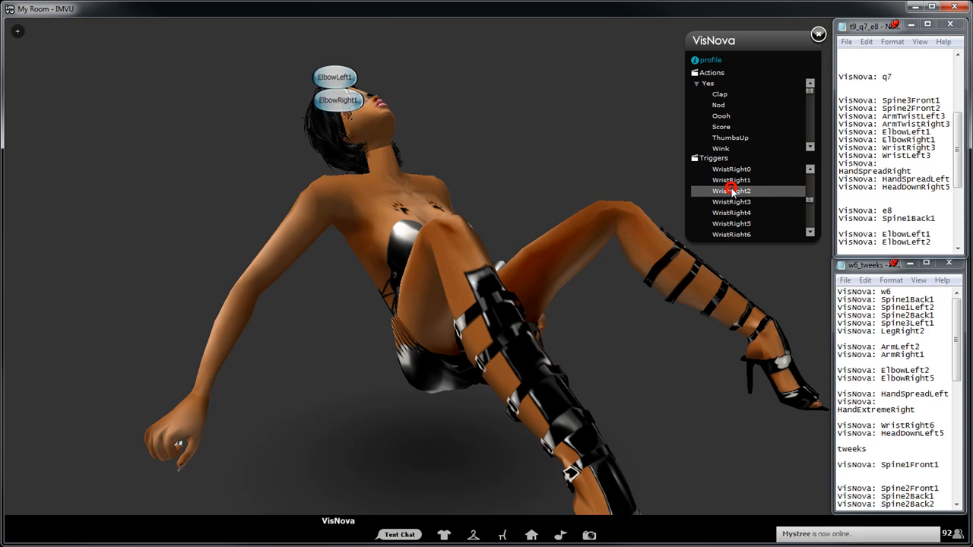
- Bend the wrists with WristRight1/WristLeft1 and spread the fingers with a HandSpread trigger
{"action": "scroll", "scroll_direction": "down", "scroll_amount": 3}
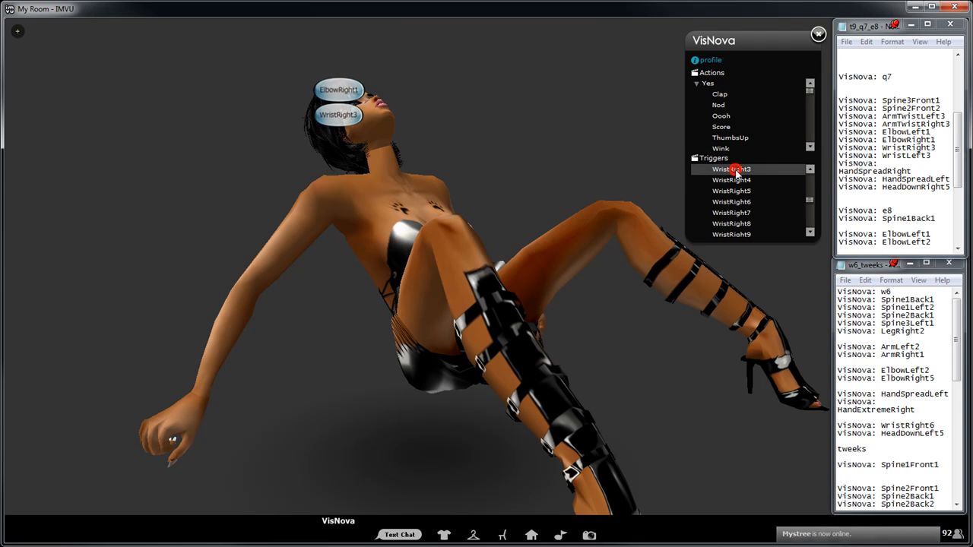
{"action": "scroll", "scroll_direction": "down", "scroll_amount": 3}
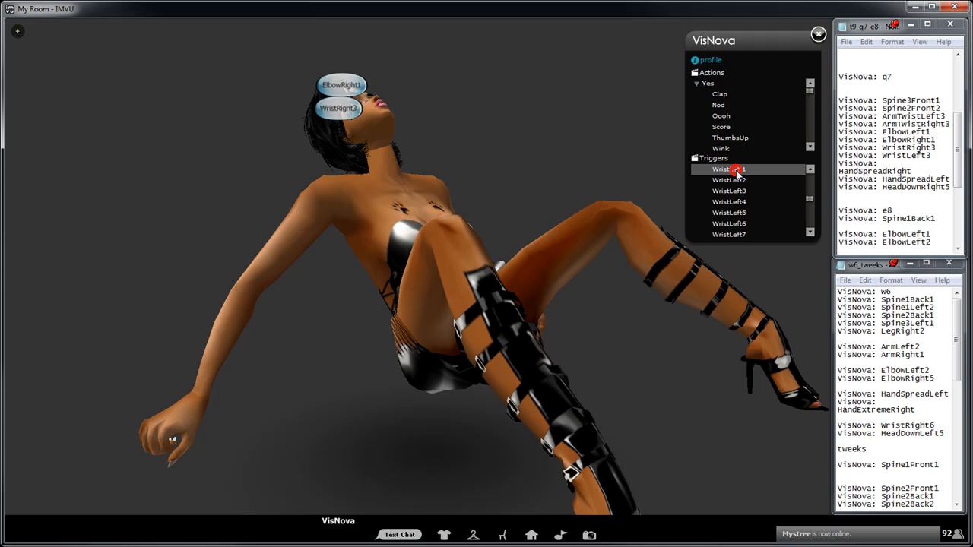
{"action": "left_click", "coordinate": [727, 192]}
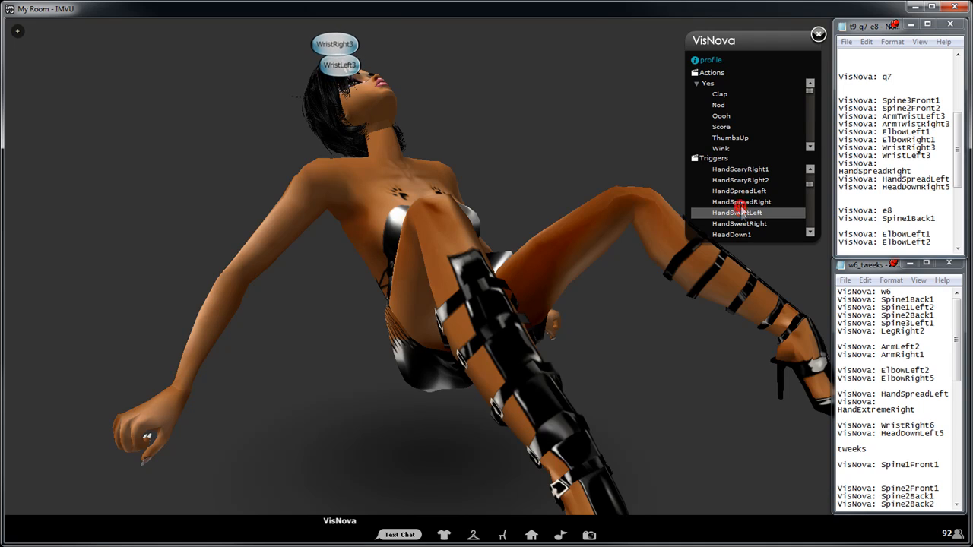
{"action": "left_click", "coordinate": [742, 201]}
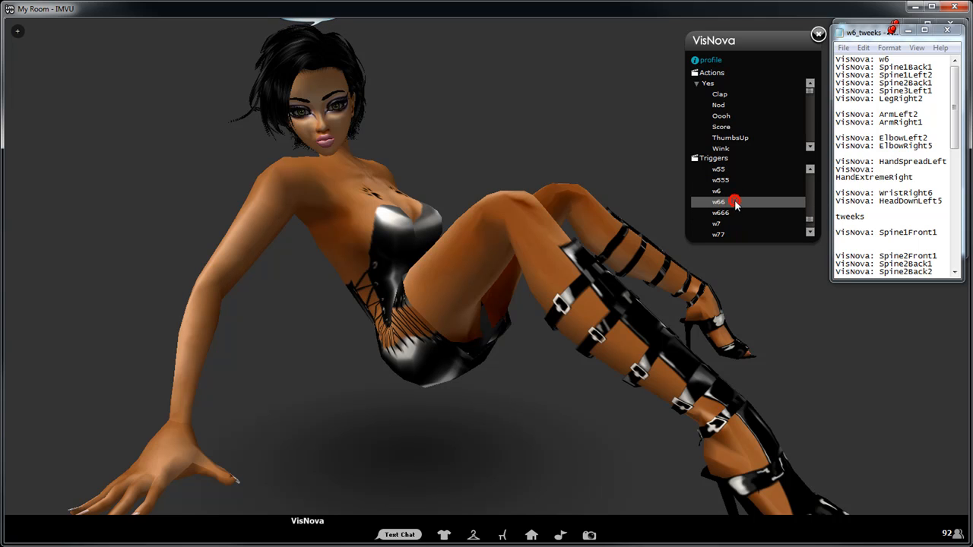
- Trigger the W6 crouching pose and reshape spine and legs with tilt, side-lean, Spine3Back1 and LegRight2
{"action": "left_click", "coordinate": [718, 192]}
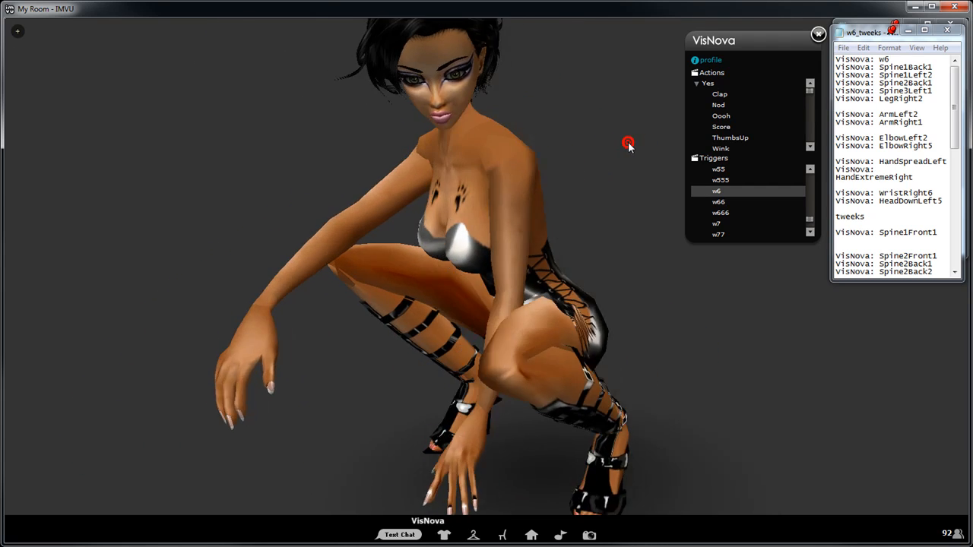
{"action": "left_click", "coordinate": [716, 191]}
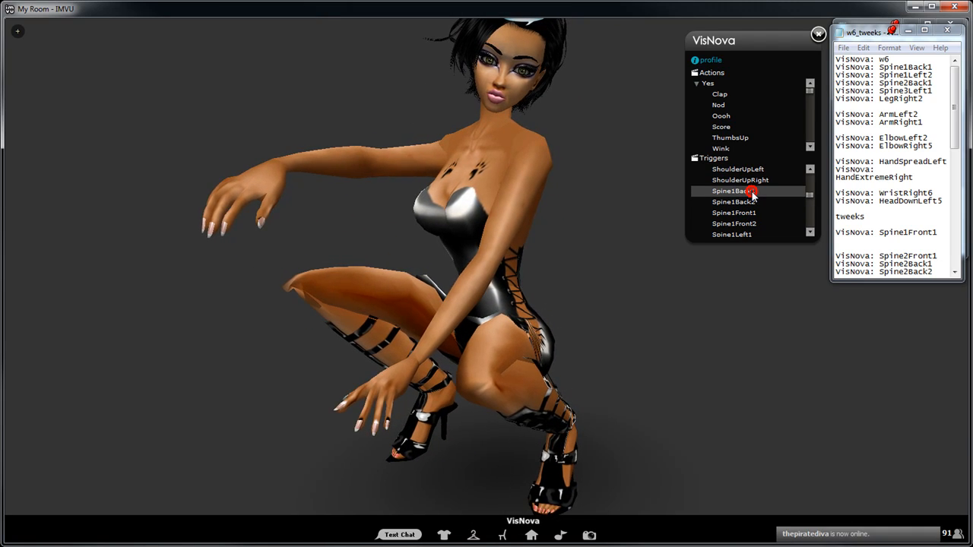
{"action": "left_click", "coordinate": [732, 192]}
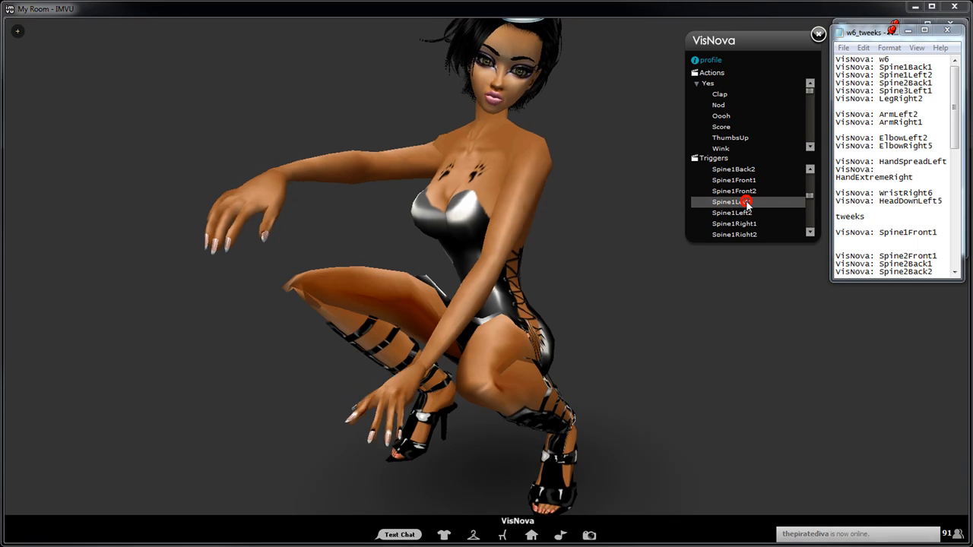
{"action": "left_click", "coordinate": [732, 201]}
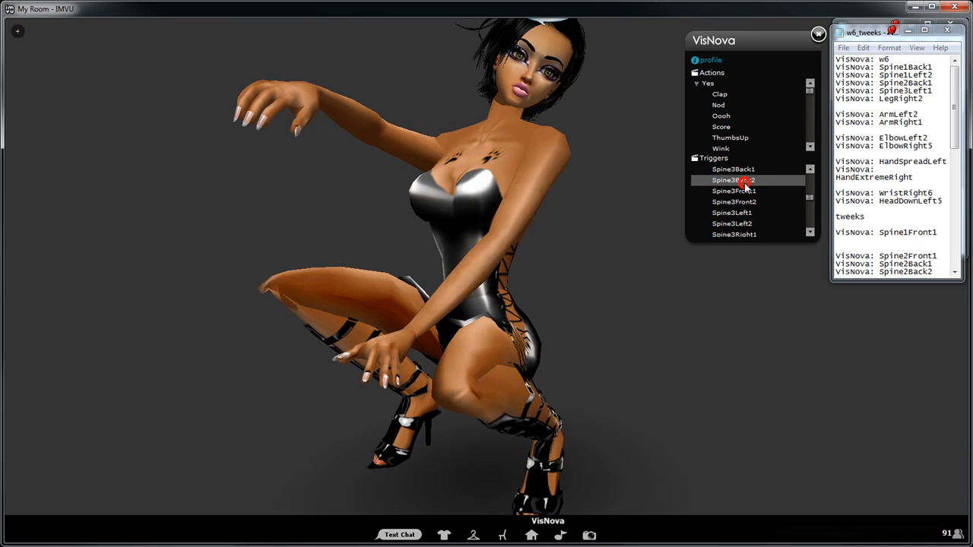
{"action": "left_click", "coordinate": [732, 213]}
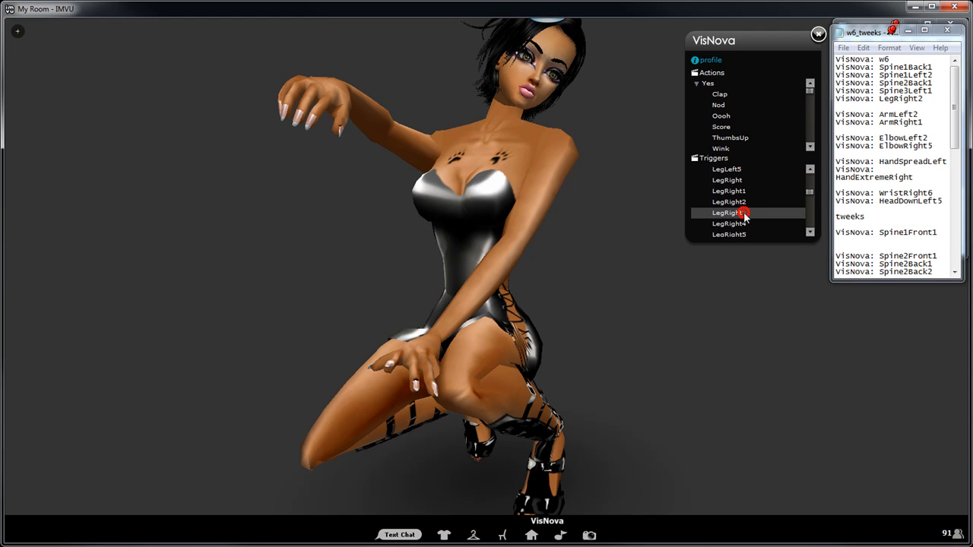
- Turn the head to the right and stretch both arms out wide with ArmLeft and ArmRight
{"action": "scroll", "scroll_direction": "down", "scroll_amount": 3}
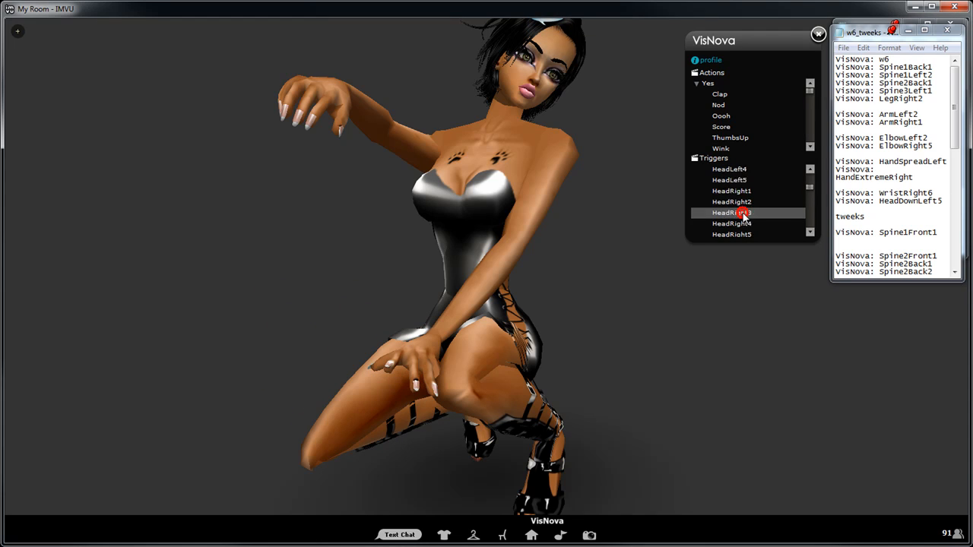
{"action": "left_click", "coordinate": [715, 169]}
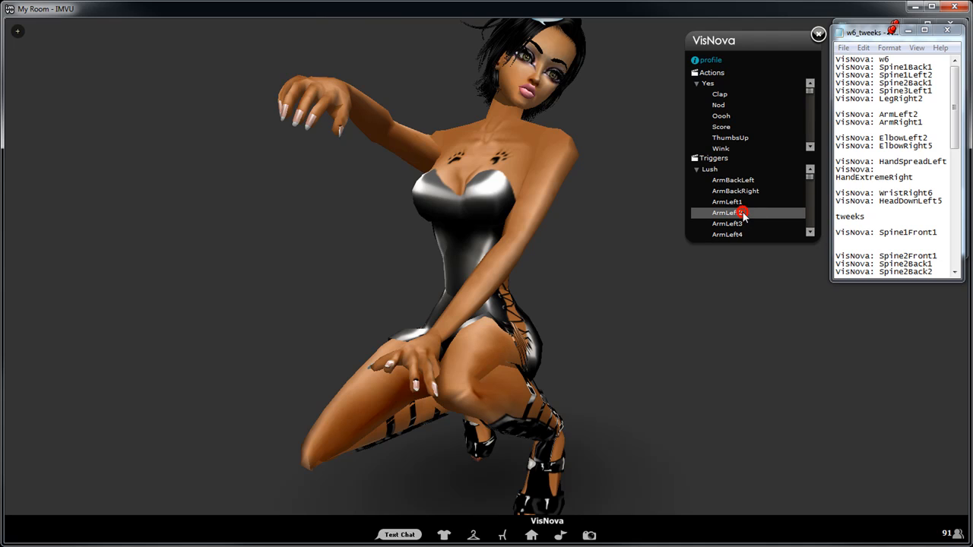
{"action": "left_click", "coordinate": [726, 212]}
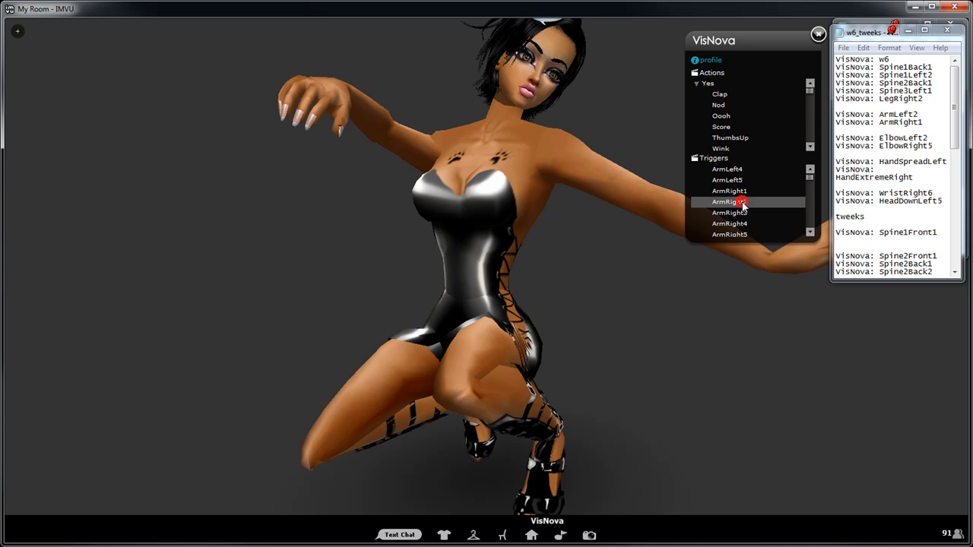
{"action": "left_click", "coordinate": [728, 192]}
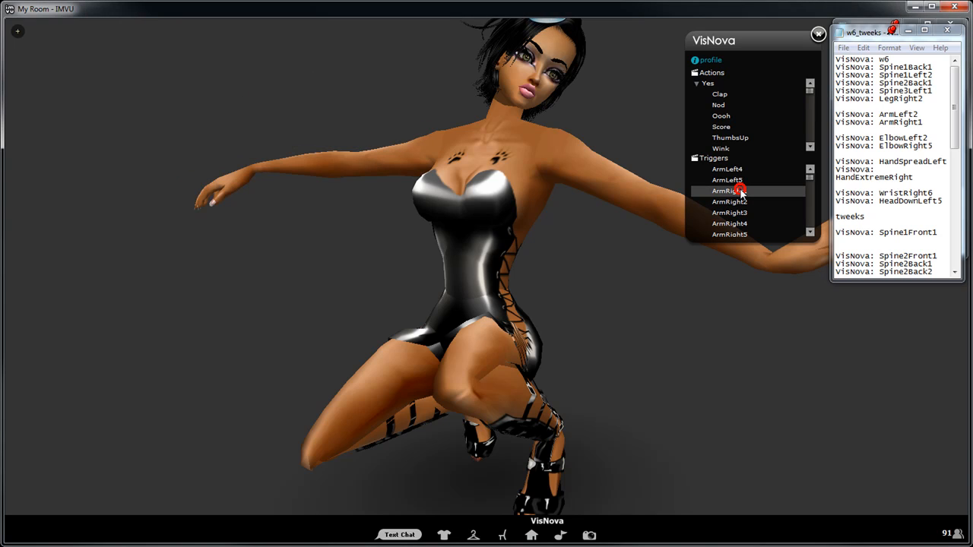
{"action": "scroll", "scroll_direction": "down", "scroll_amount": 3}
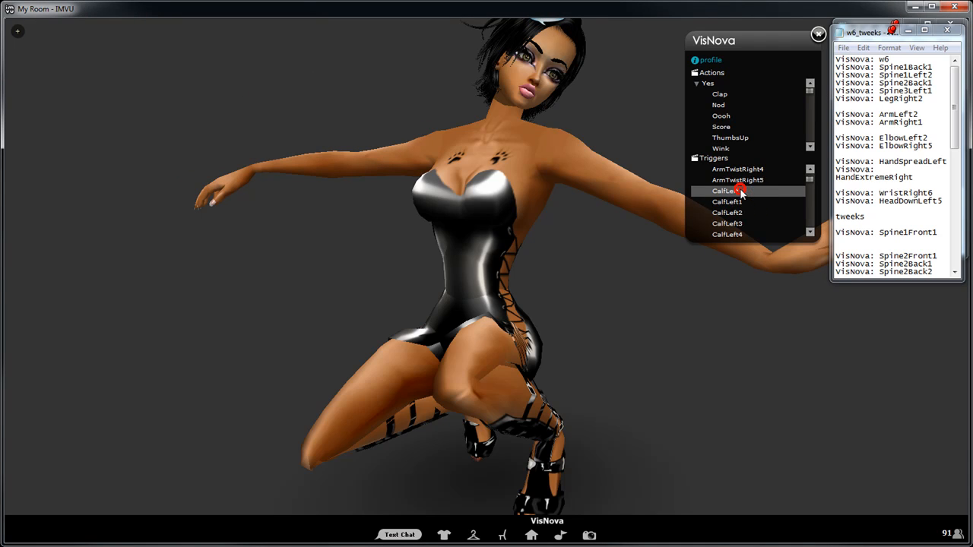
{"action": "scroll", "scroll_direction": "down", "scroll_amount": 3}
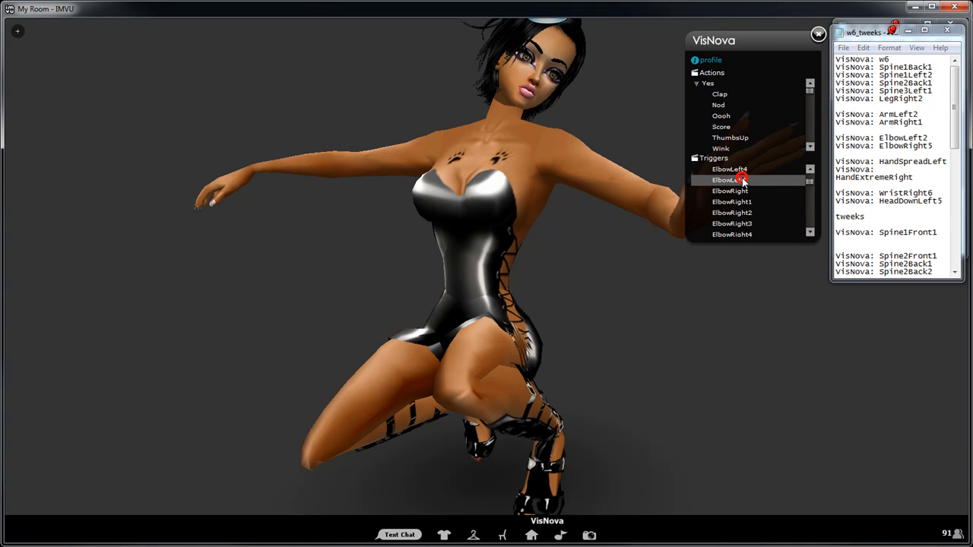
- Bend the right elbow with the ElbowRight triggers
{"action": "left_click", "coordinate": [730, 213]}
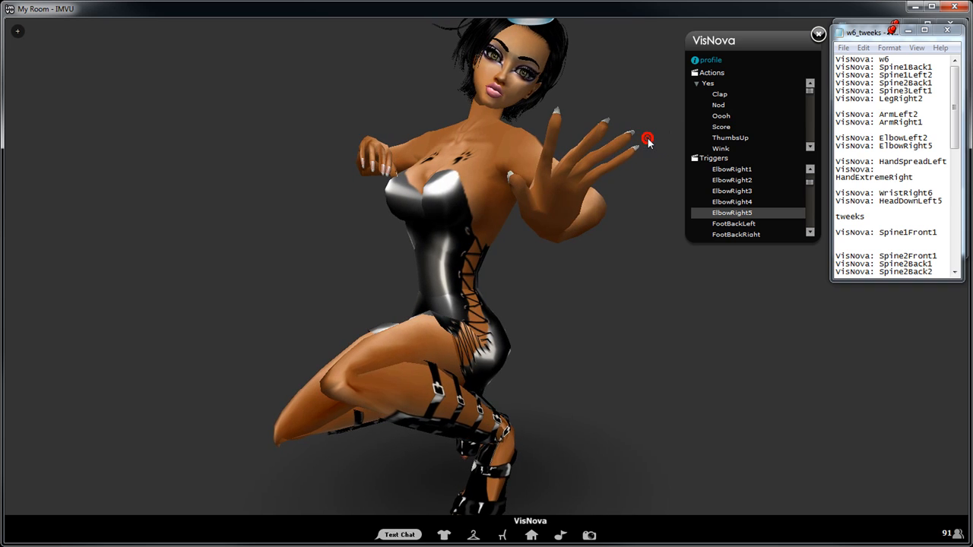
{"action": "left_click", "coordinate": [731, 169]}
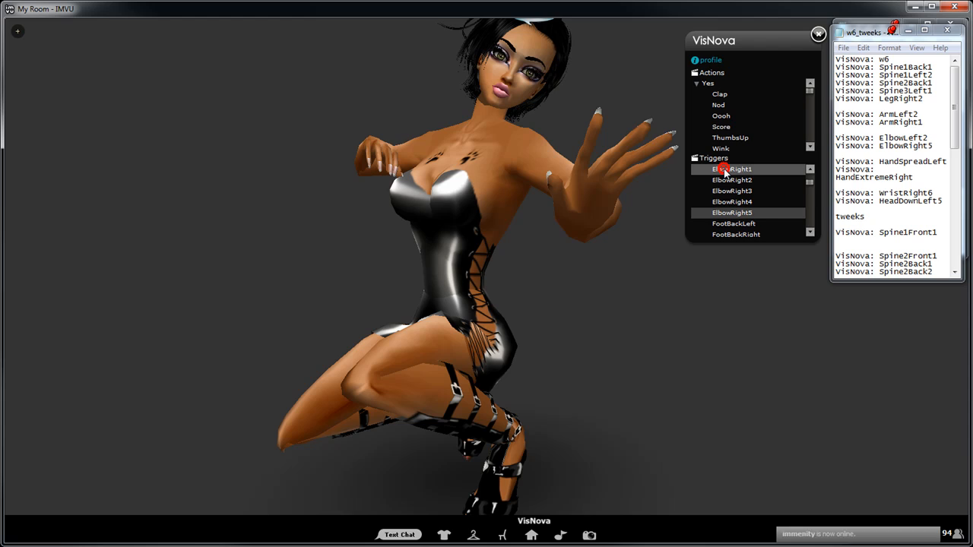
{"action": "scroll", "scroll_direction": "down", "scroll_amount": 3}
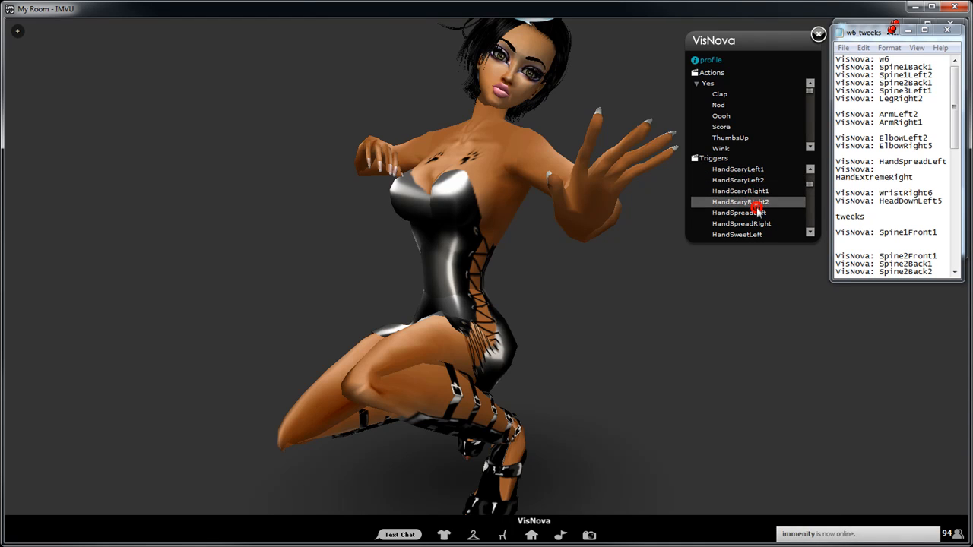
- Raise a hand with fingers spread wide via HandSpread and HandExtremeRight, then begin lowering the head with HeadDown
{"action": "left_click", "coordinate": [737, 213]}
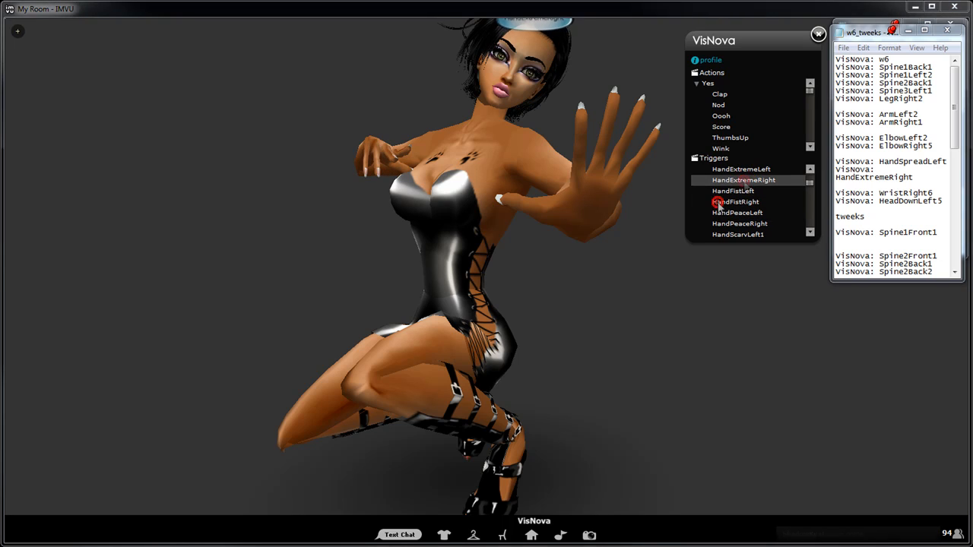
{"action": "left_click", "coordinate": [743, 180]}
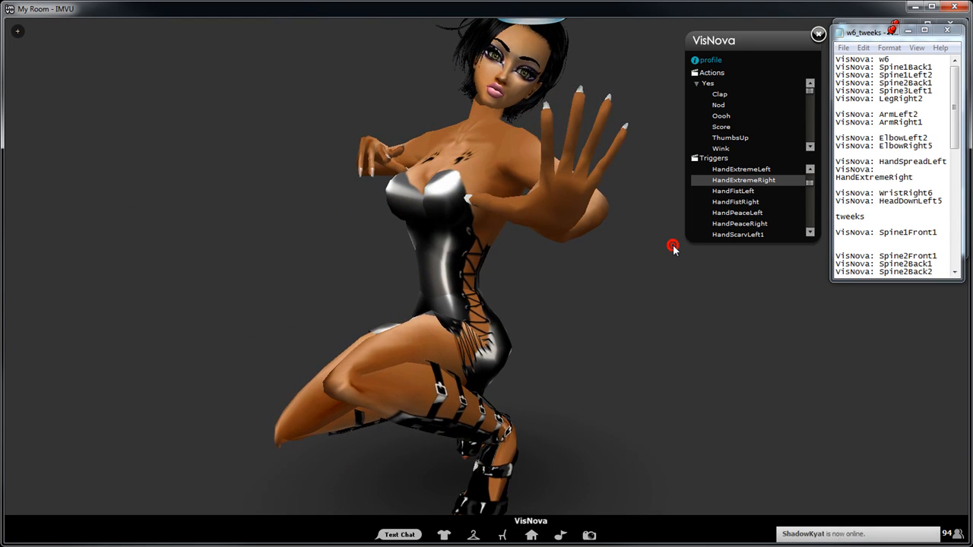
{"action": "left_click", "coordinate": [744, 179]}
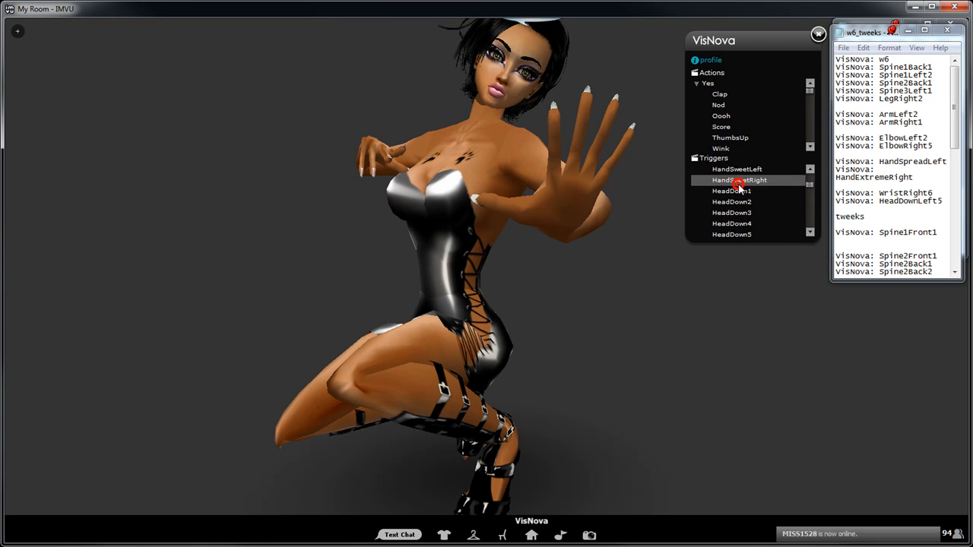
{"action": "scroll", "scroll_direction": "down", "scroll_amount": 3}
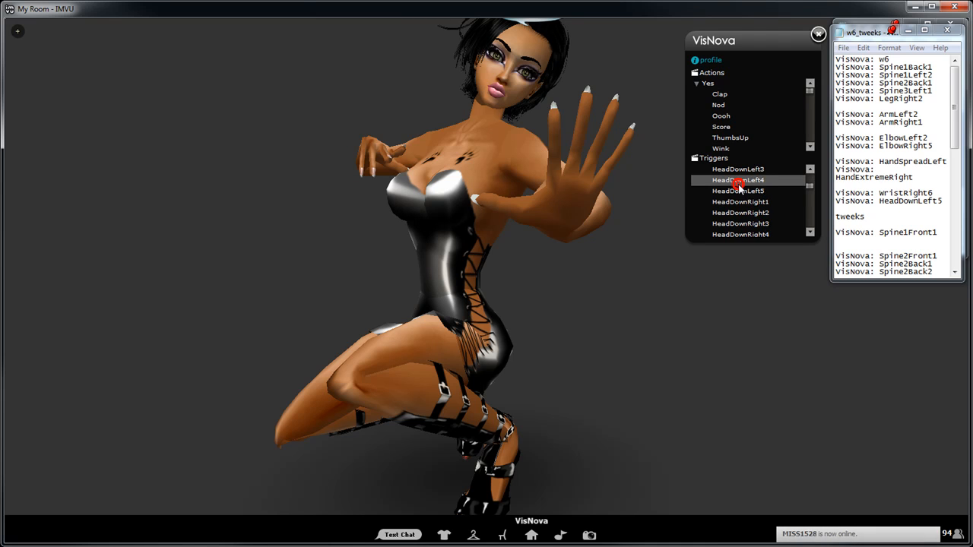
{"action": "left_click", "coordinate": [738, 191]}
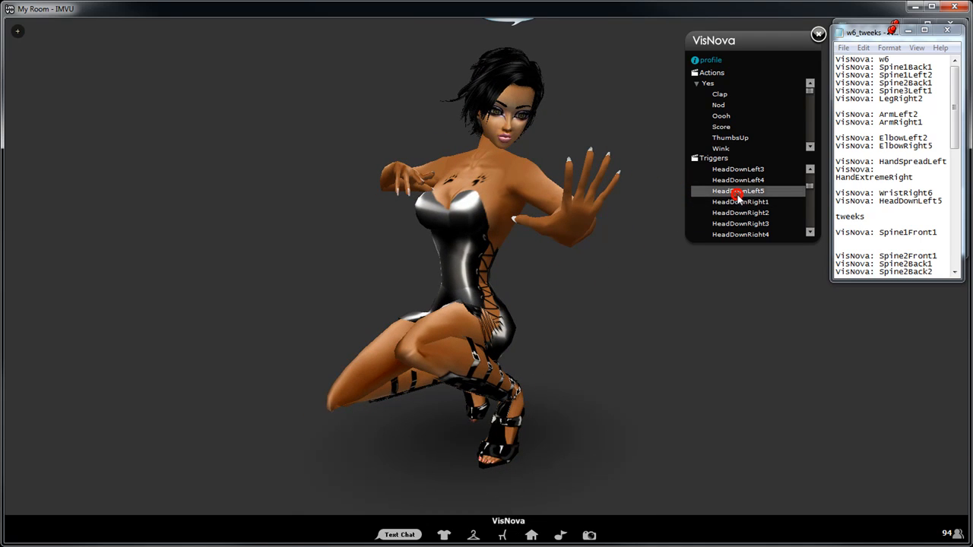
- Tilt the head further down with HeadDownLeft5/HeadDownRight1, raise both hands via ElbowLeft3 and twist the wrist with WristTwistLeft
{"action": "left_click", "coordinate": [738, 200]}
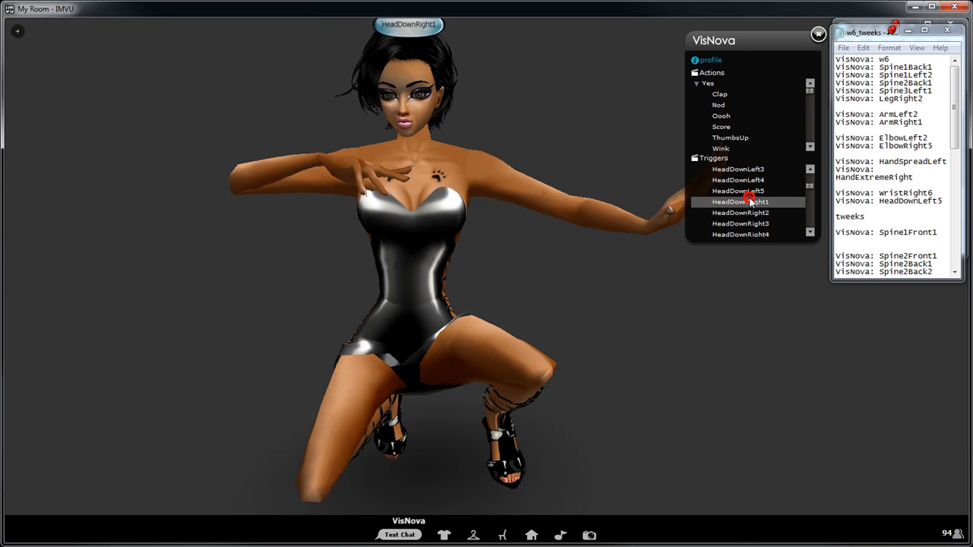
{"action": "scroll", "scroll_direction": "down", "scroll_amount": 3}
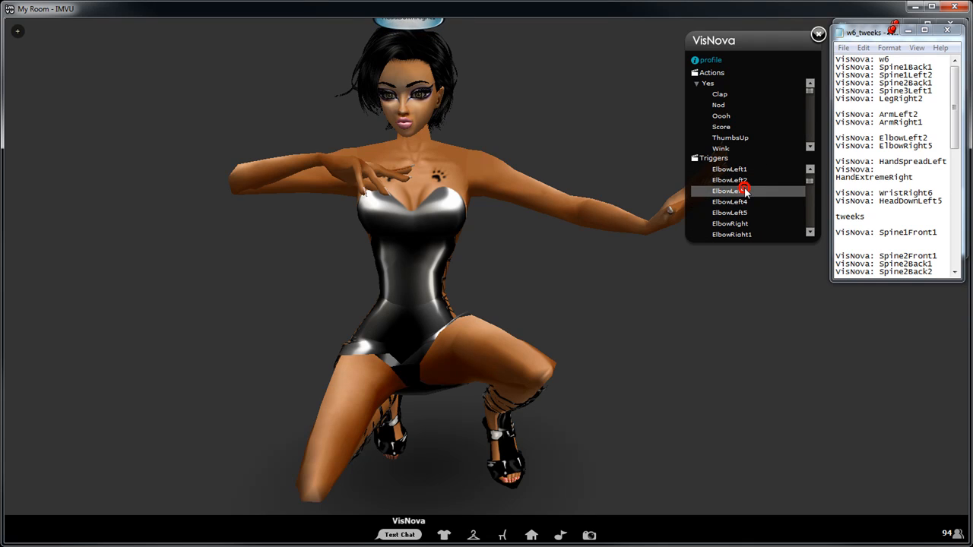
{"action": "left_click", "coordinate": [730, 200]}
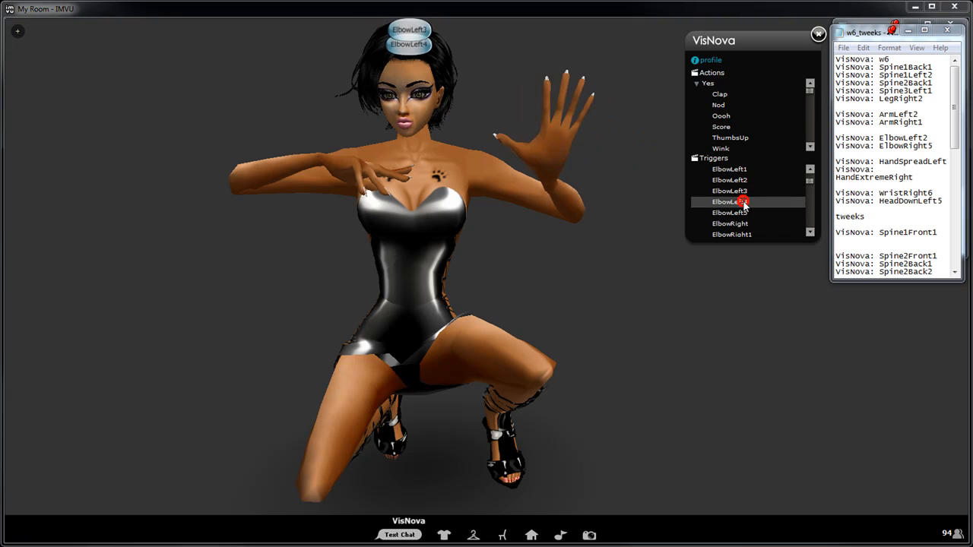
{"action": "left_click", "coordinate": [729, 212]}
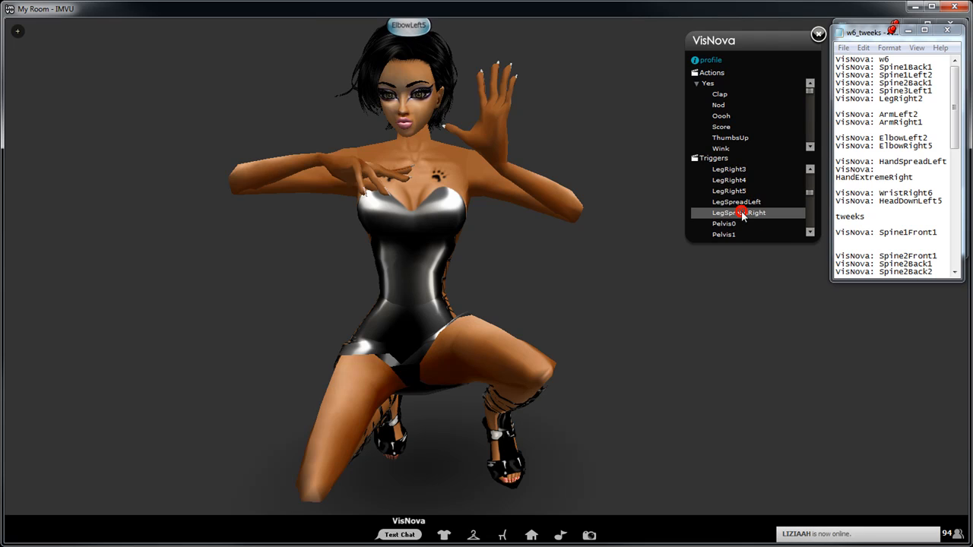
{"action": "scroll", "scroll_direction": "down", "scroll_amount": 3}
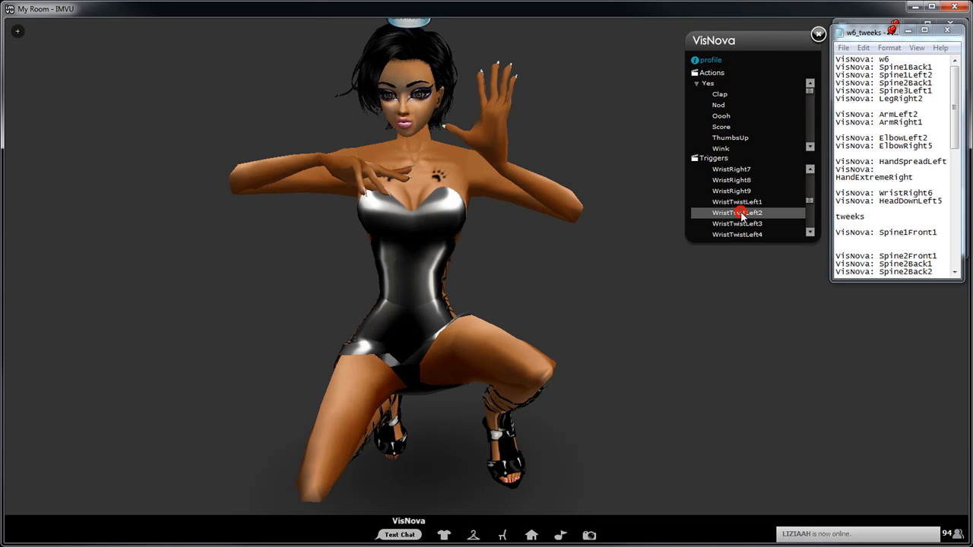
{"action": "scroll", "scroll_direction": "down", "scroll_amount": 3}
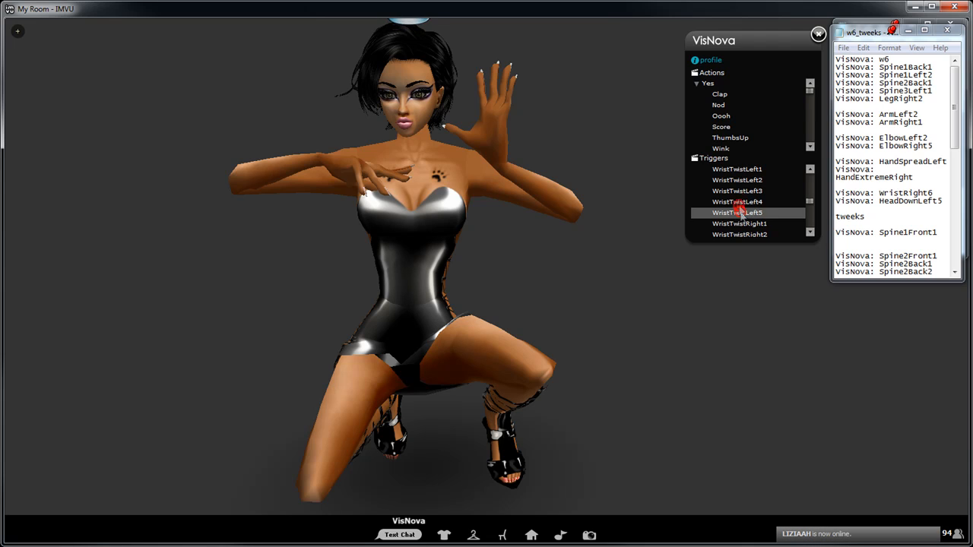
{"action": "left_click", "coordinate": [736, 192]}
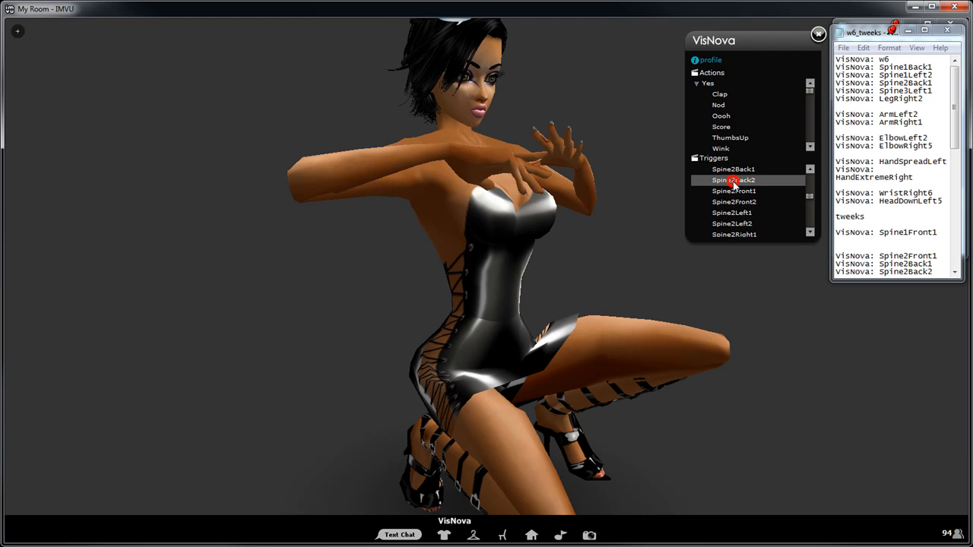
- Tip the head upward with HeadUpLeft2, HeadUpLeft3 and HeadUpRight4 while the hands stay gathered at the chest
{"action": "scroll", "scroll_direction": "down", "scroll_amount": 3}
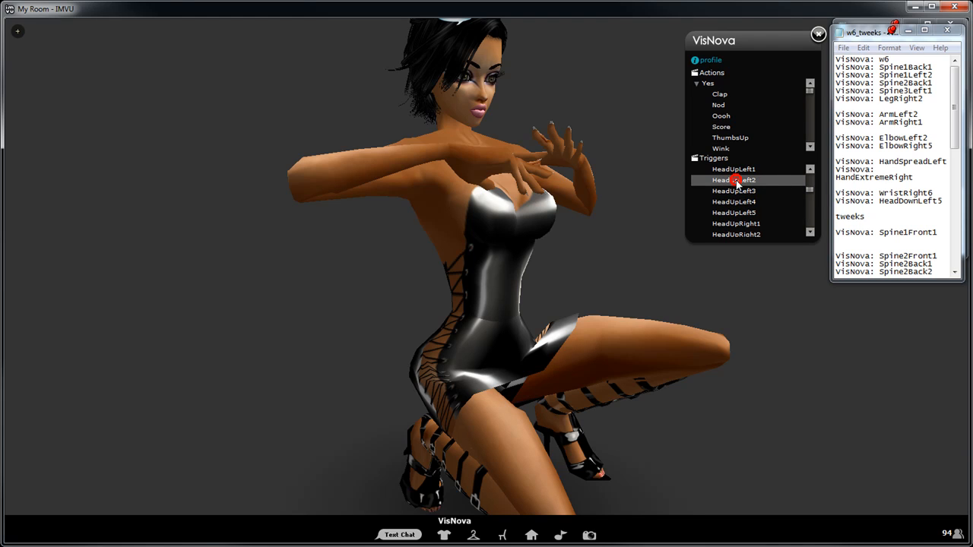
{"action": "left_click", "coordinate": [732, 191]}
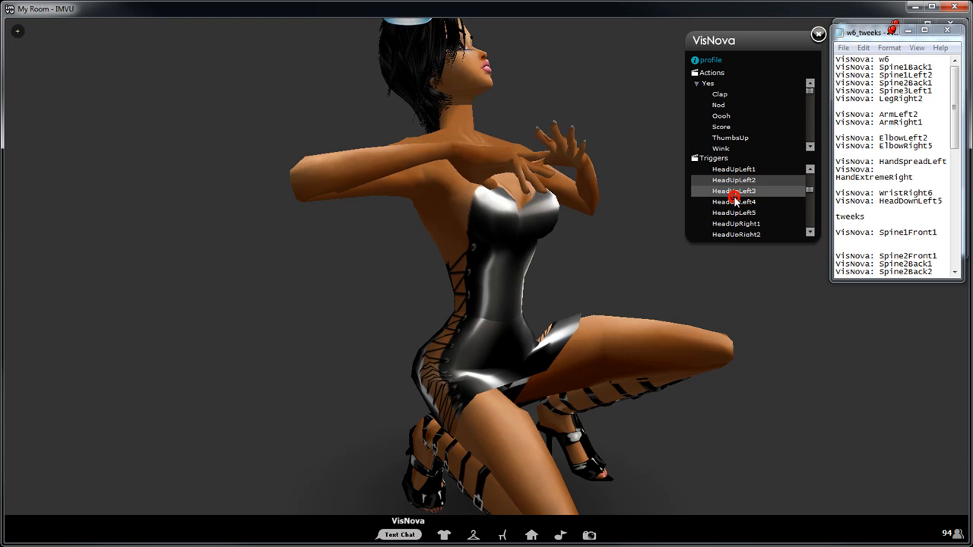
{"action": "left_click", "coordinate": [735, 221]}
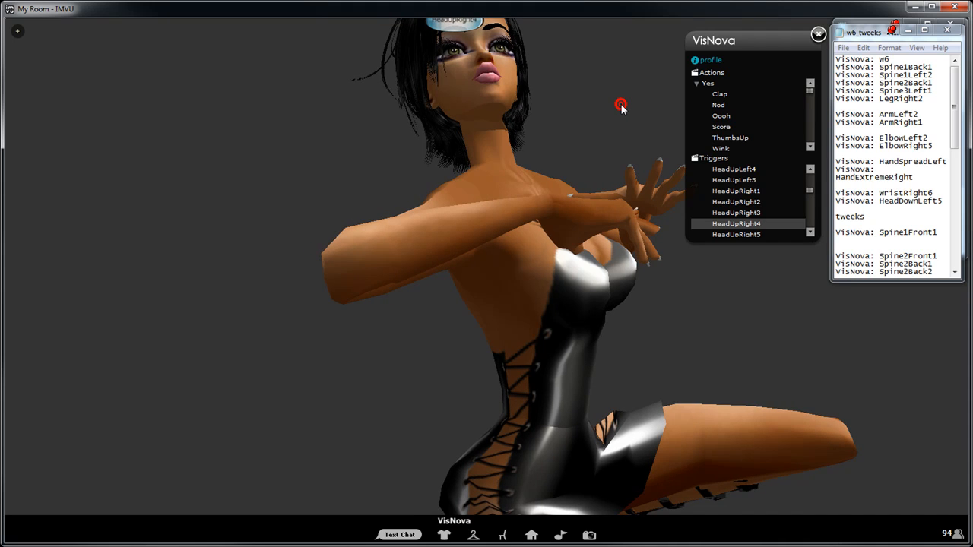
{"action": "left_click", "coordinate": [736, 223]}
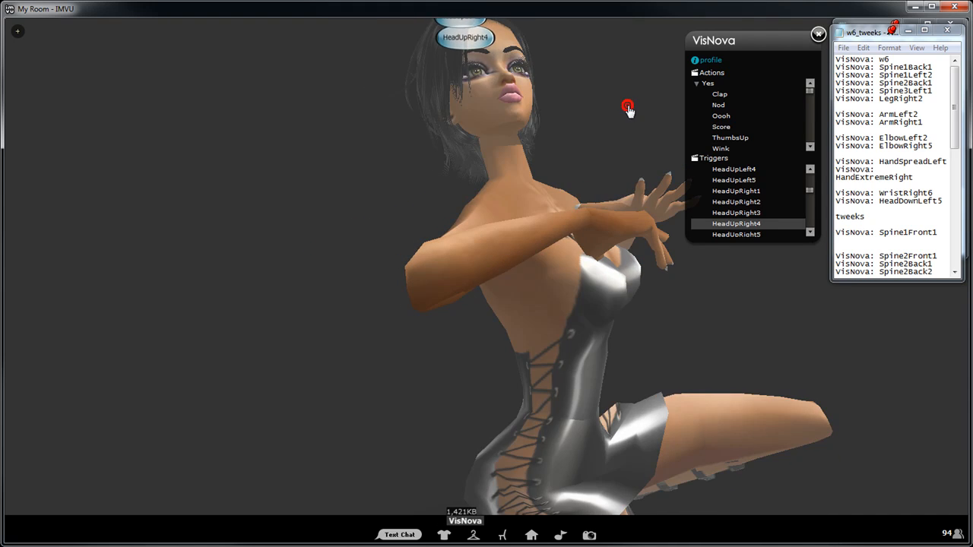